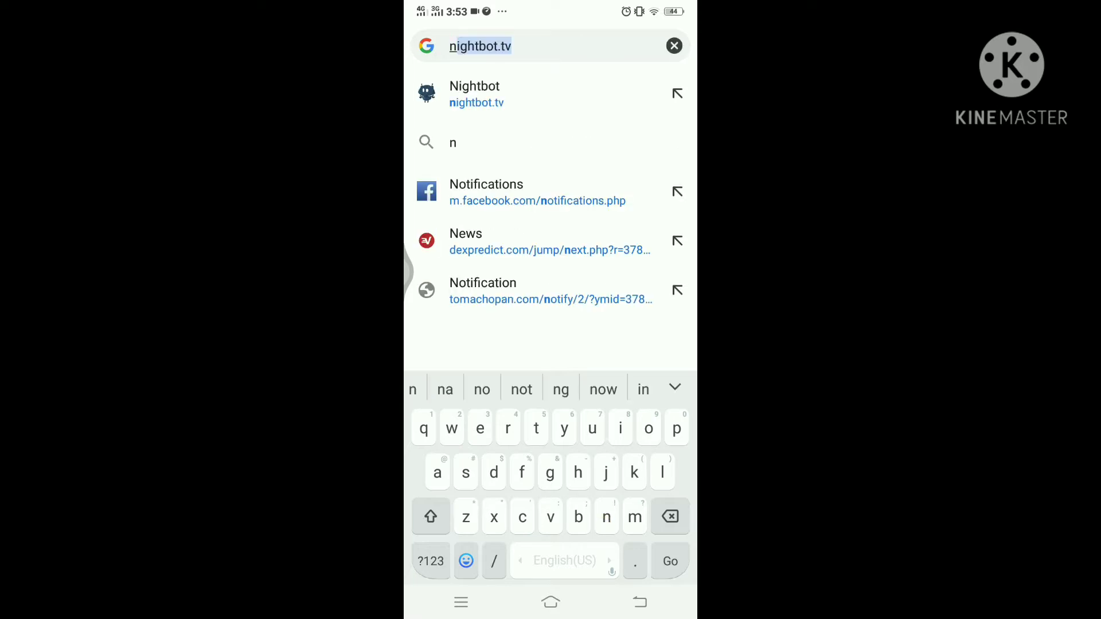
Sign up on nightbot.tv with Login with YouTube and allow Google account access
key("t")
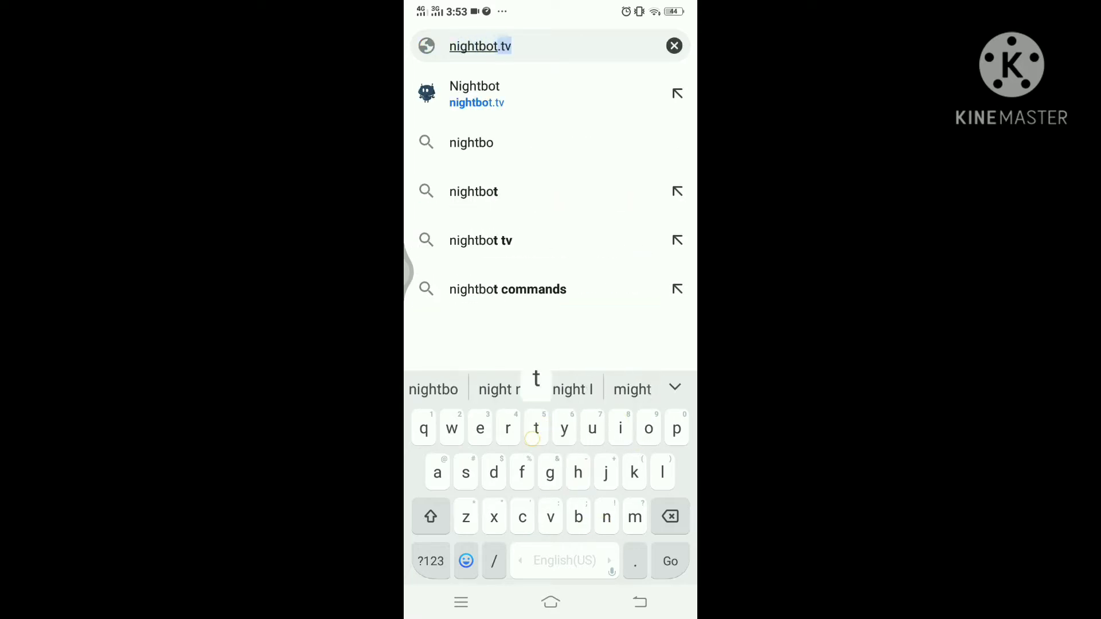
left_click(475, 94)
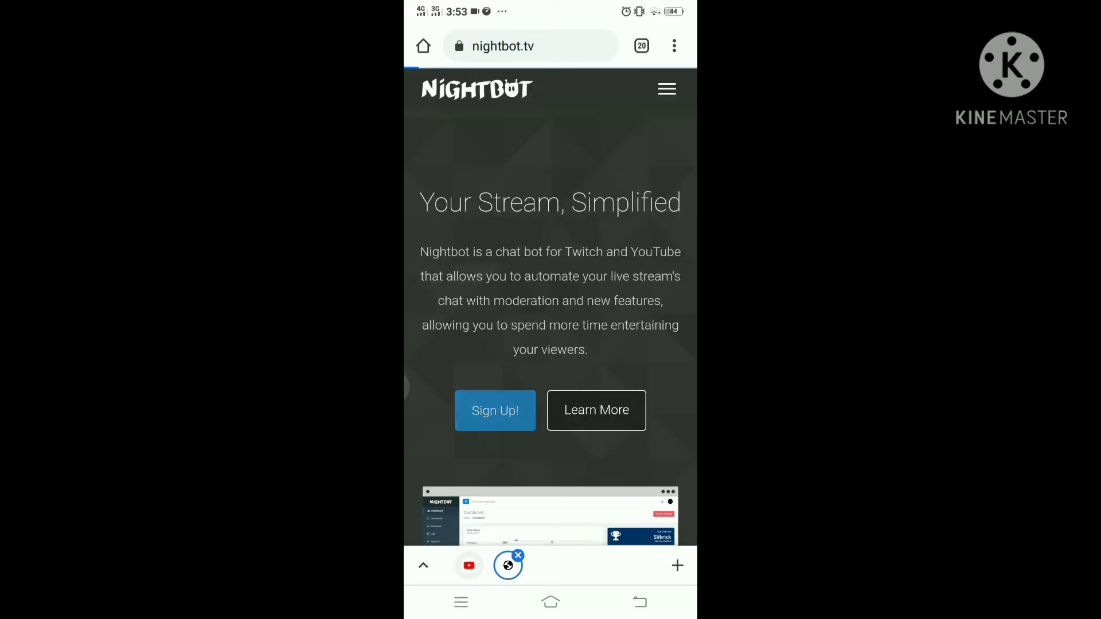
left_click(494, 410)
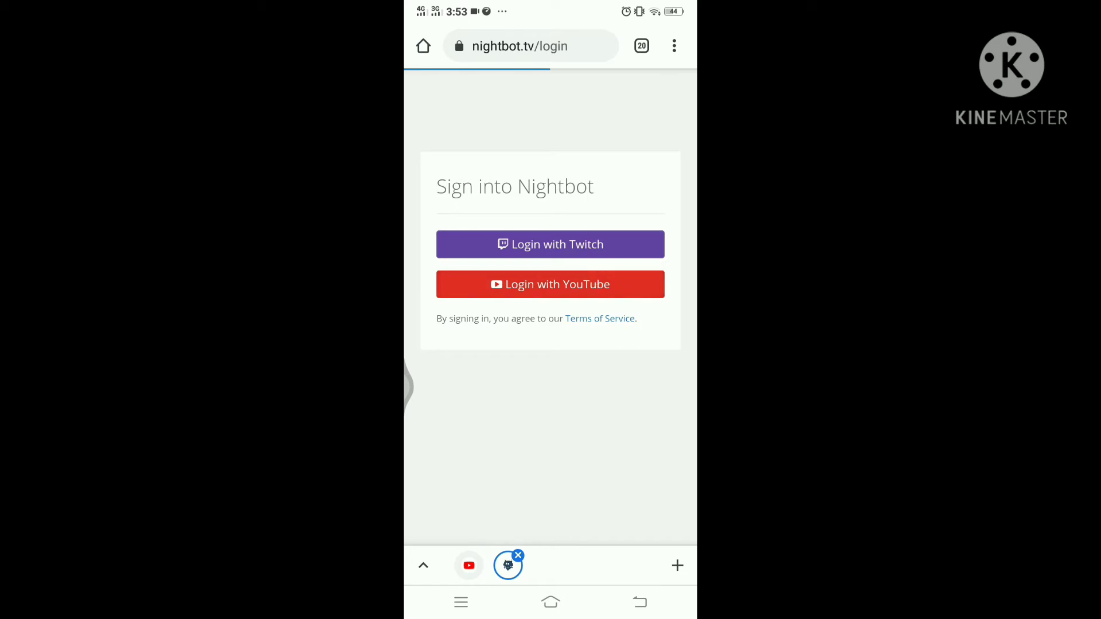
left_click(550, 284)
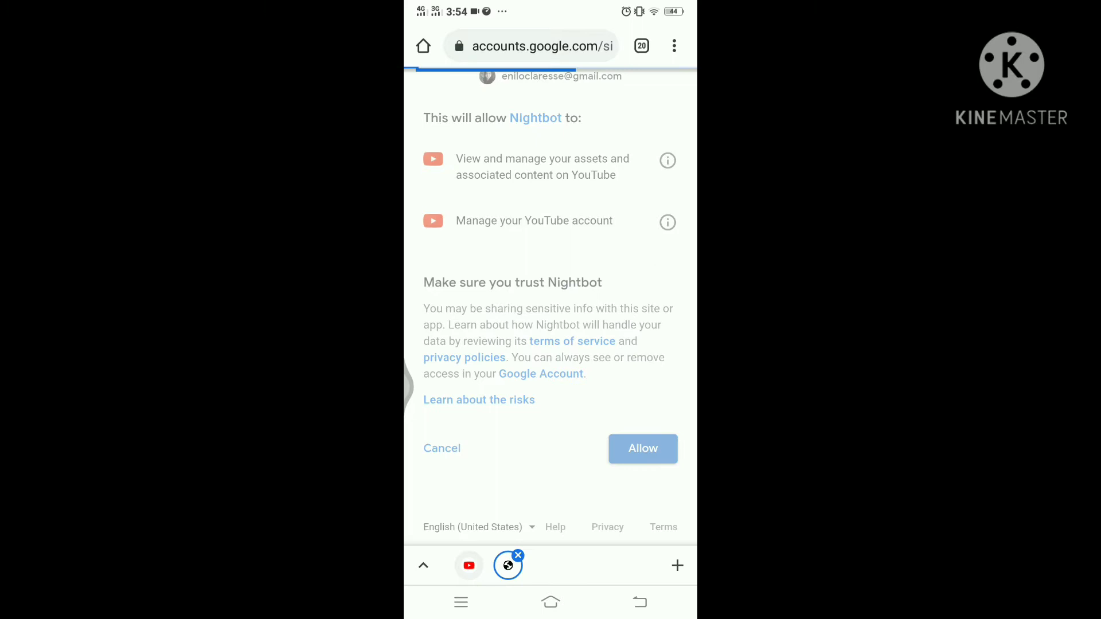
left_click(641, 448)
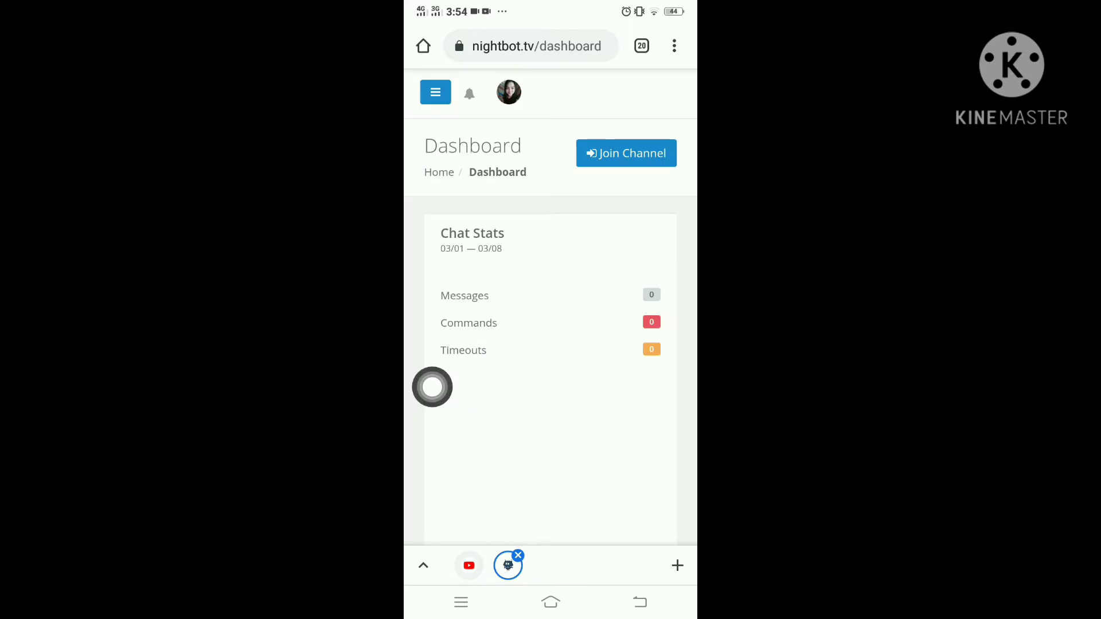
Have Nightbot join the channel and copy the bot's channel URL from Next Steps
left_click(625, 153)
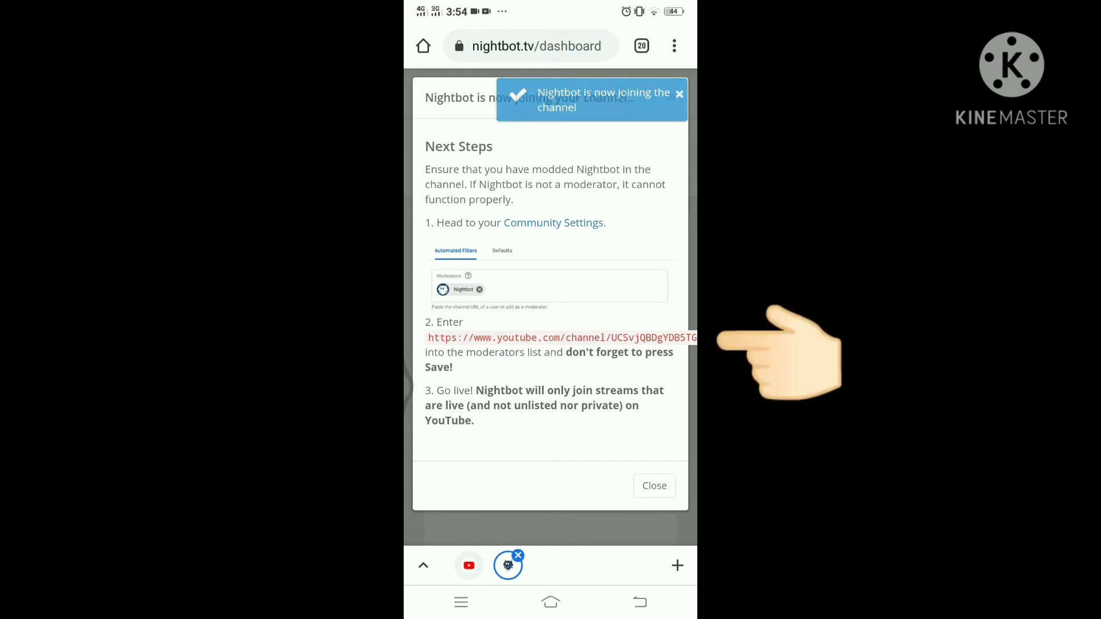
double_click(562, 337)
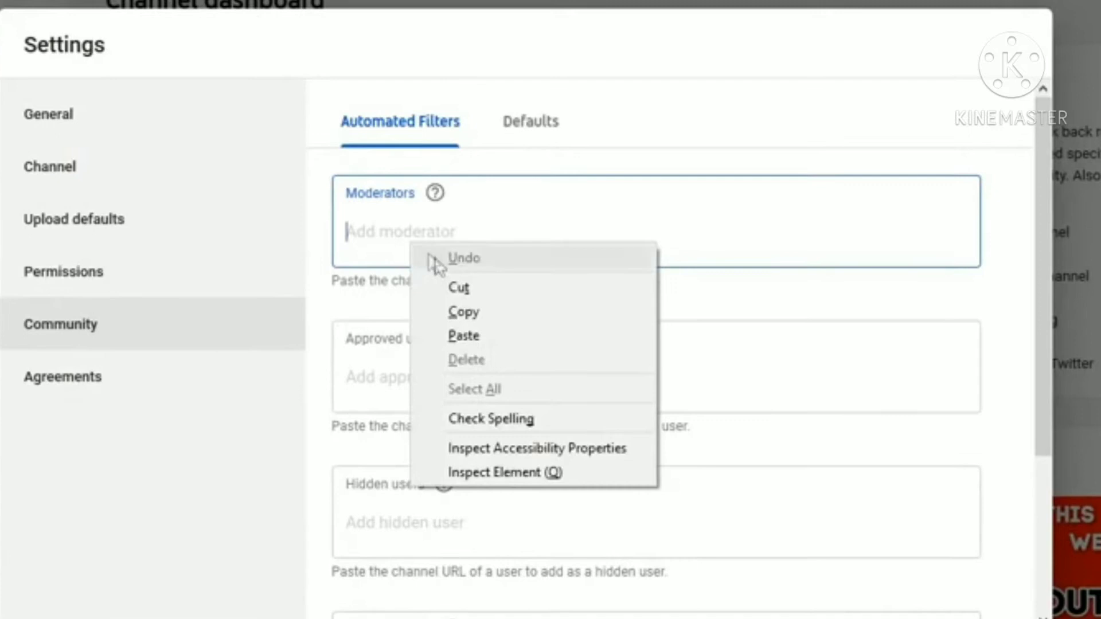
left_click(463, 335)
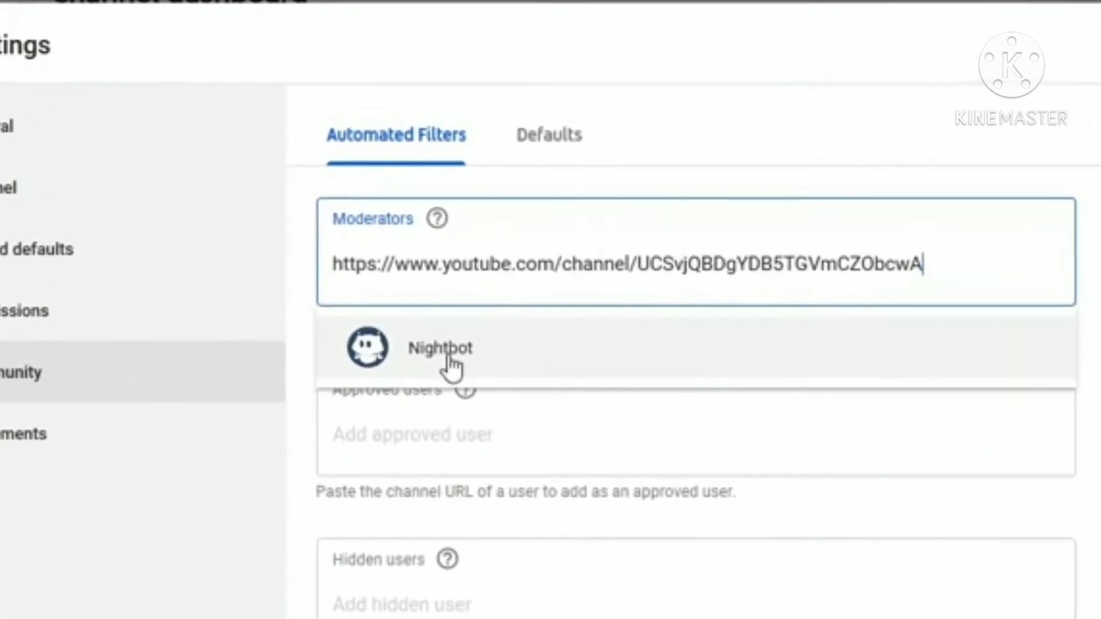
left_click(440, 348)
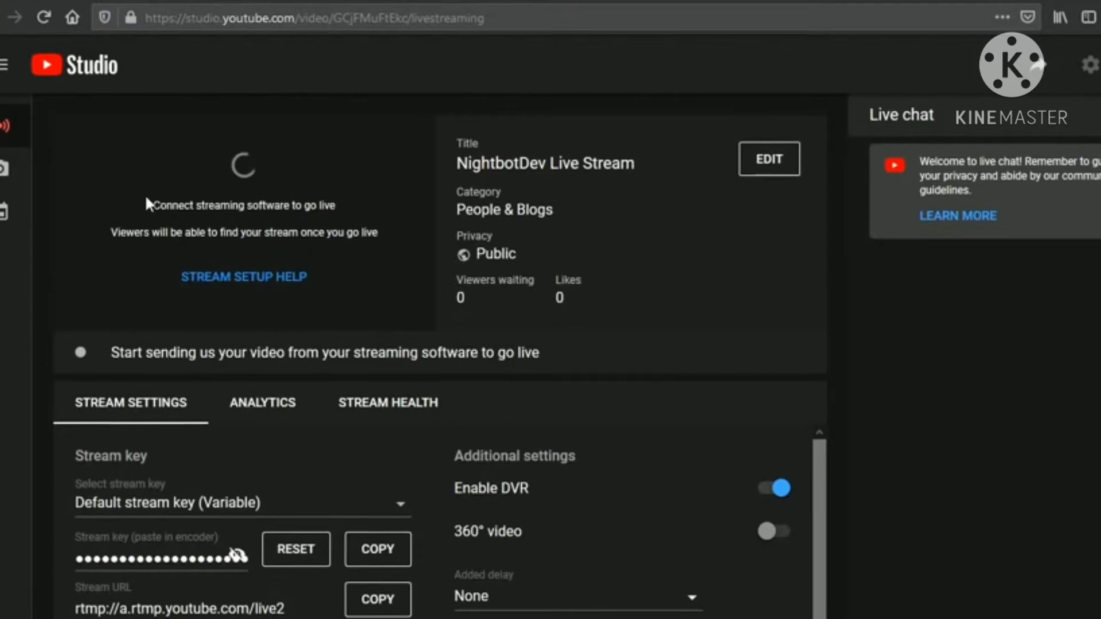
Go to YouTube Studio's livestreaming page for the stream
left_click(262, 402)
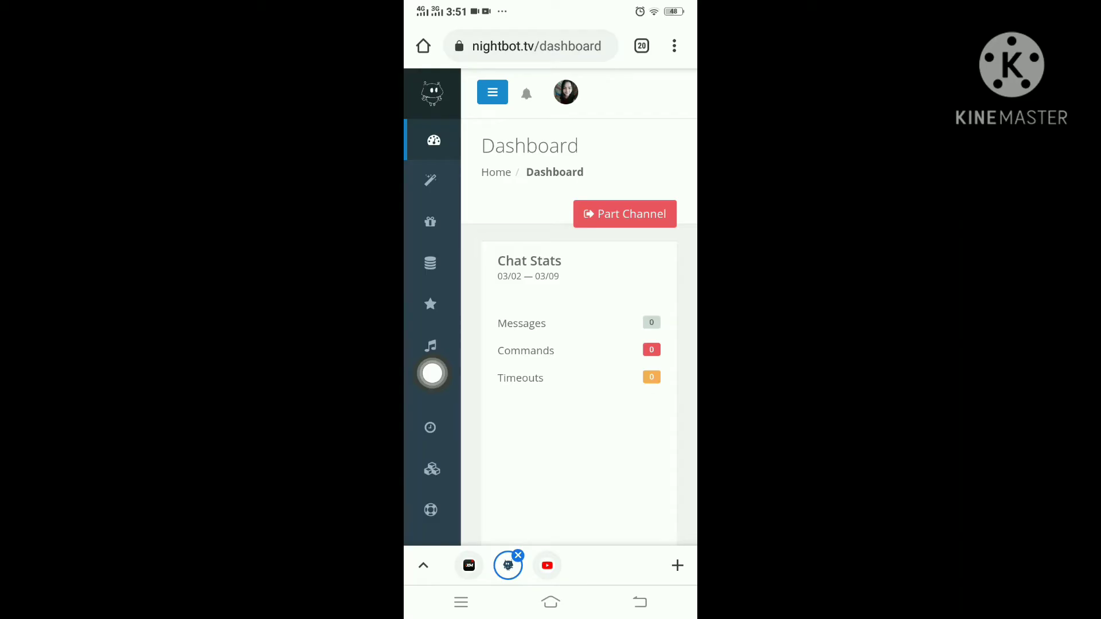
left_click(432, 181)
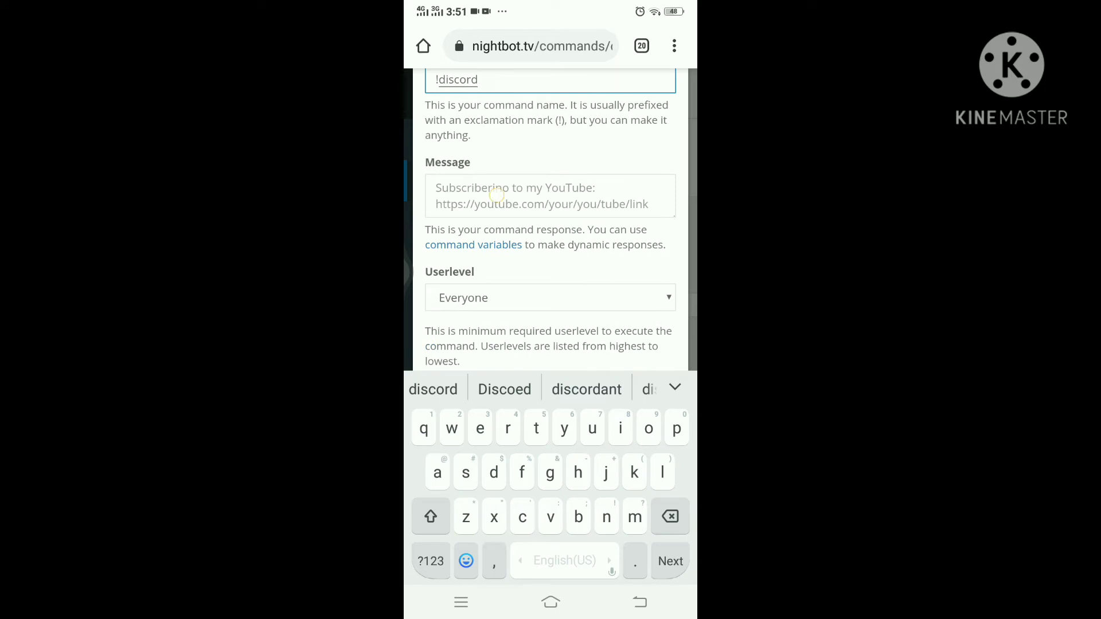
type("https://youtube.com/channel/UCxlakMoDdJMkvuPWXb7c8rA")
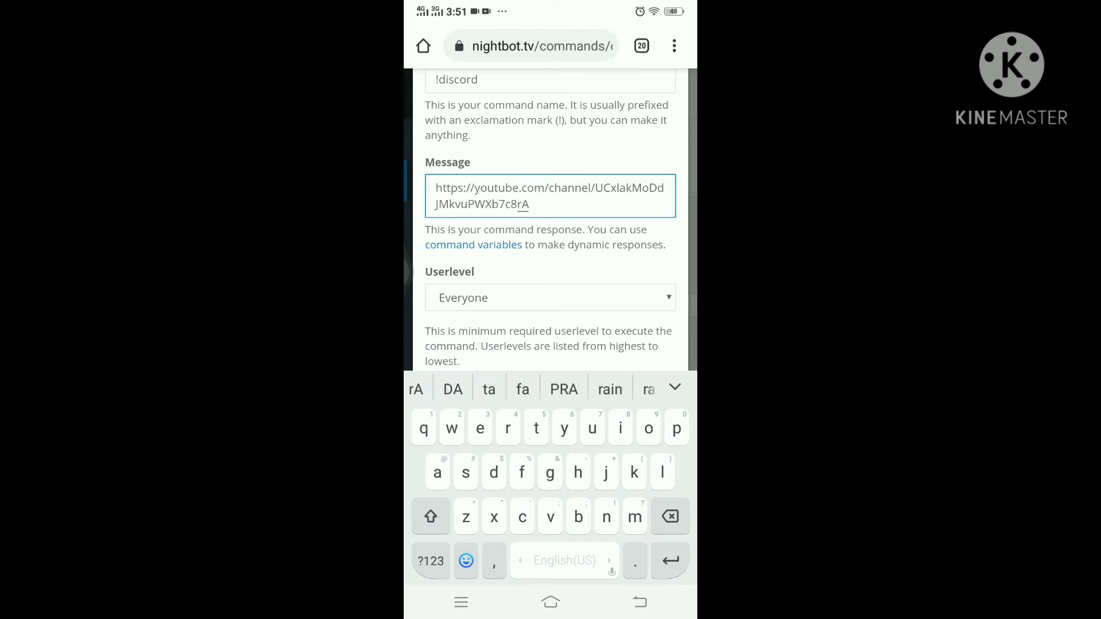
scroll("down", 3)
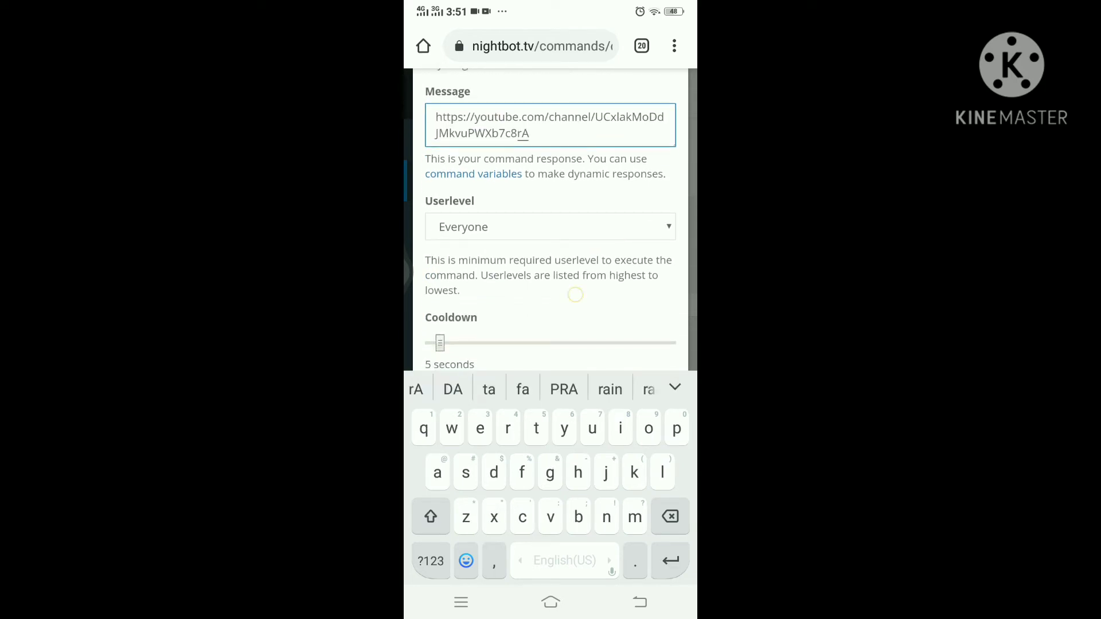
left_click(550, 226)
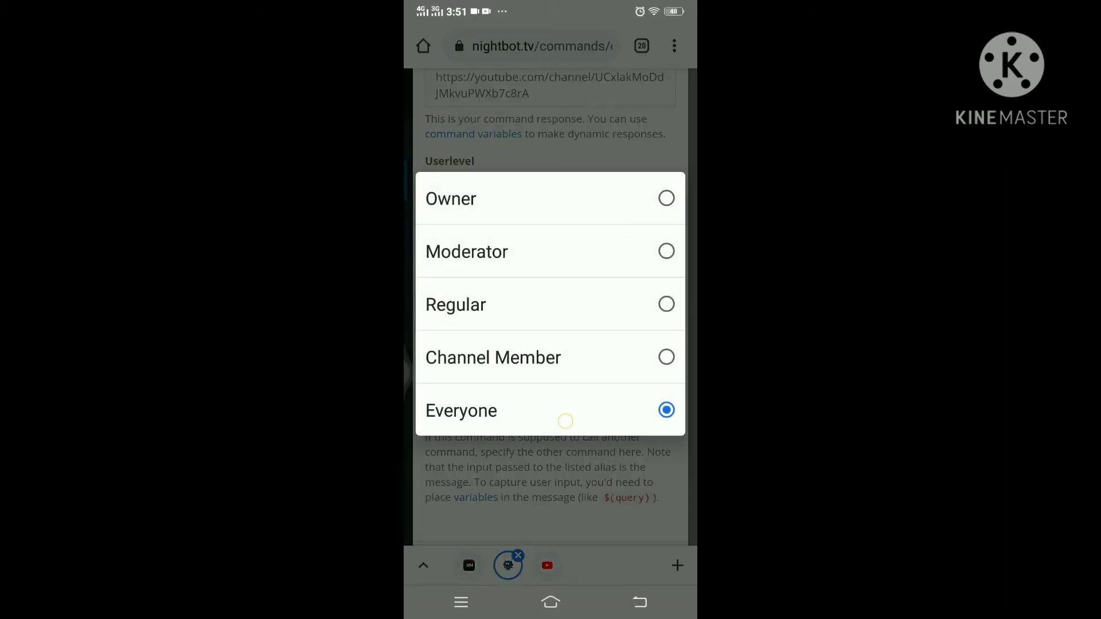
left_click(461, 410)
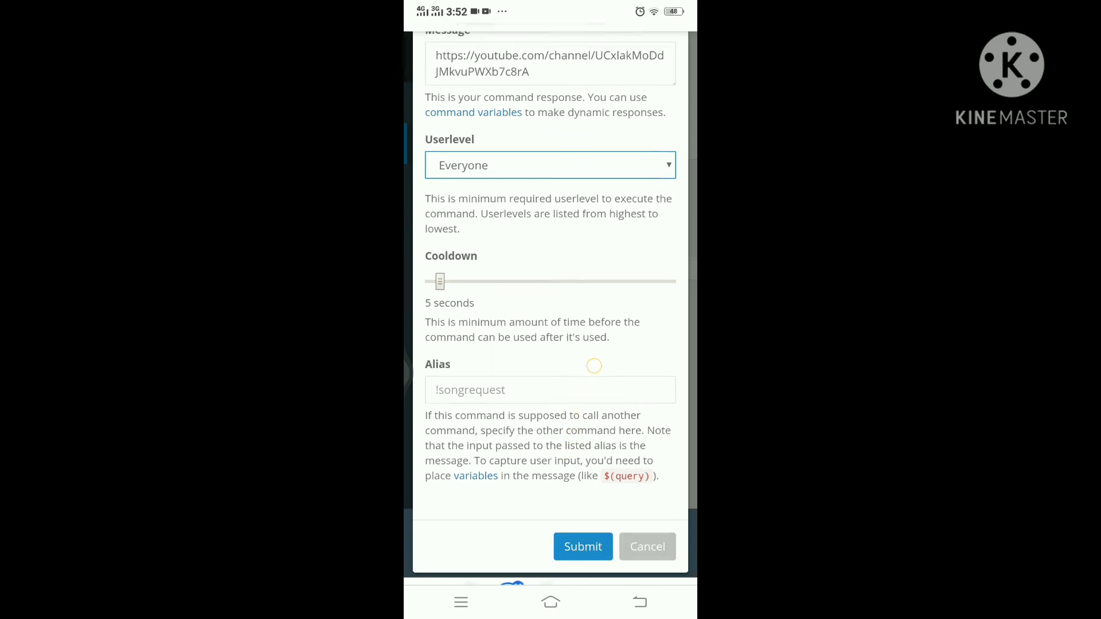
left_click(583, 546)
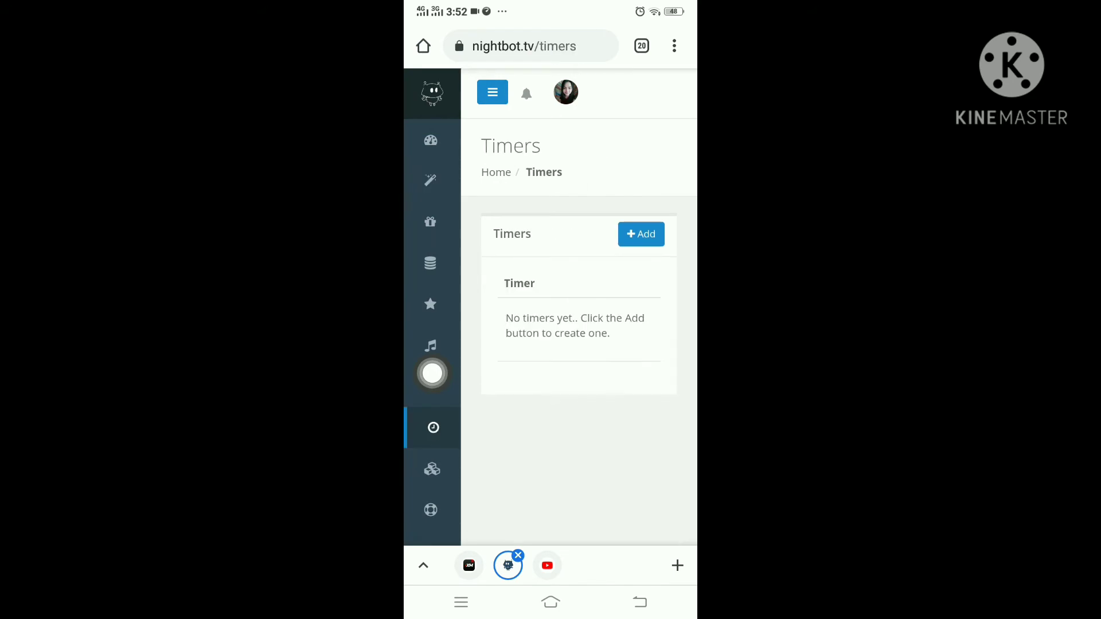
Add a timer named 'Reminder' with the message 'Subscr' and submit it
left_click(640, 234)
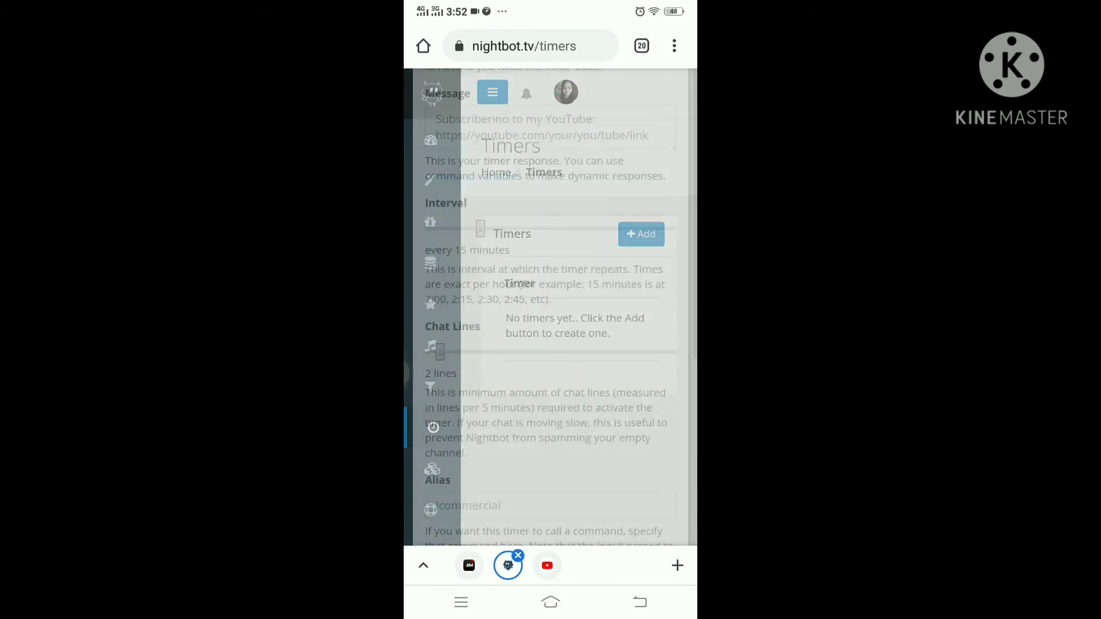
left_click(640, 234)
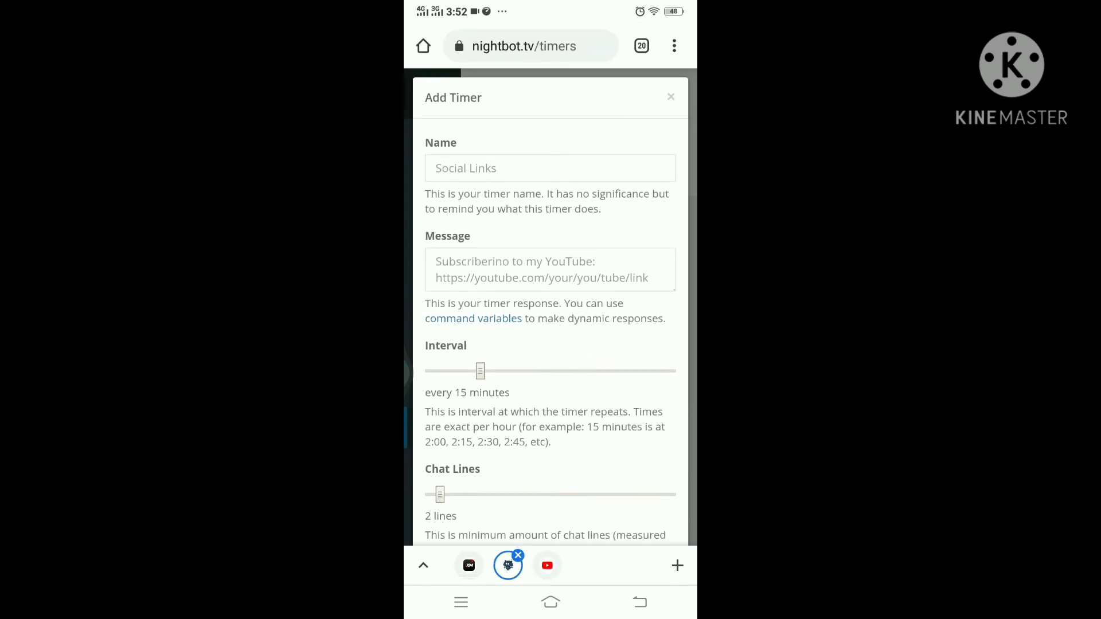
left_click(549, 168)
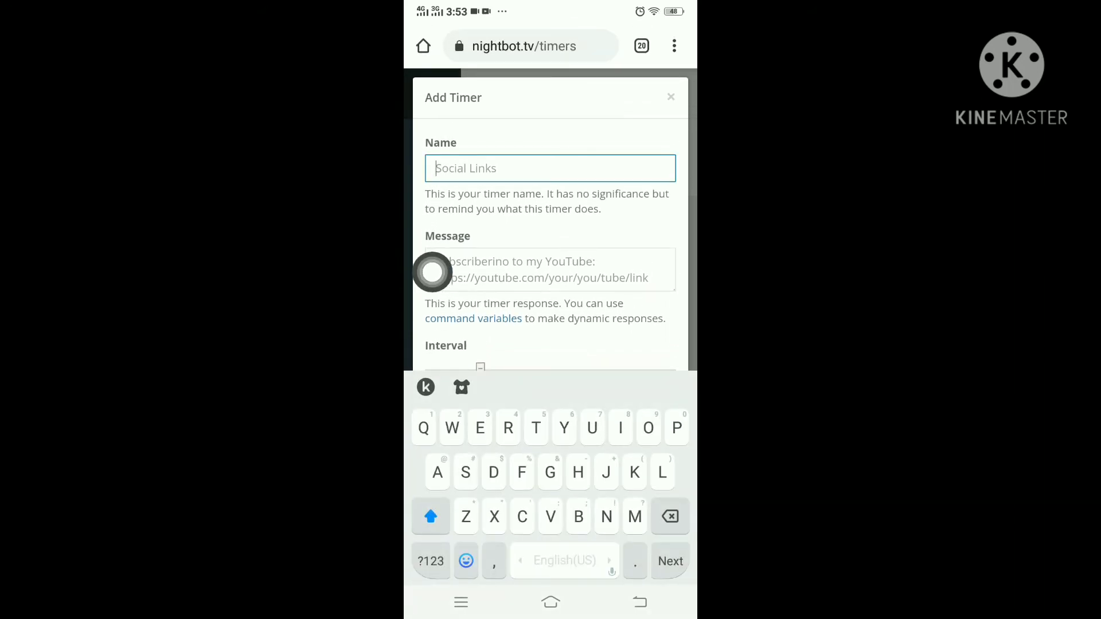
type("Reminder")
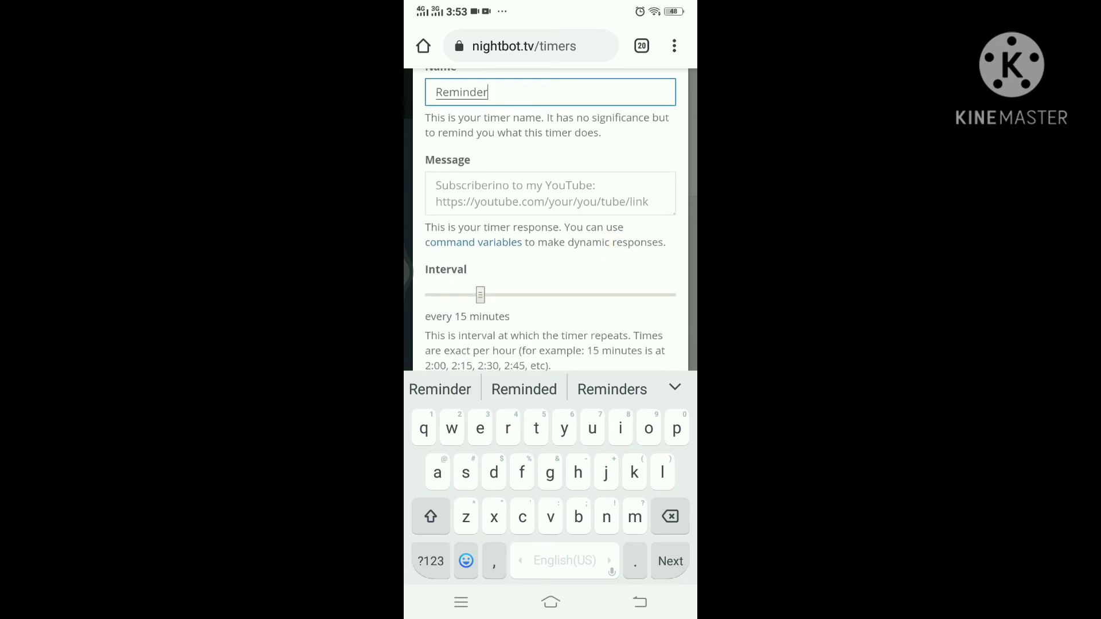
left_click(550, 193)
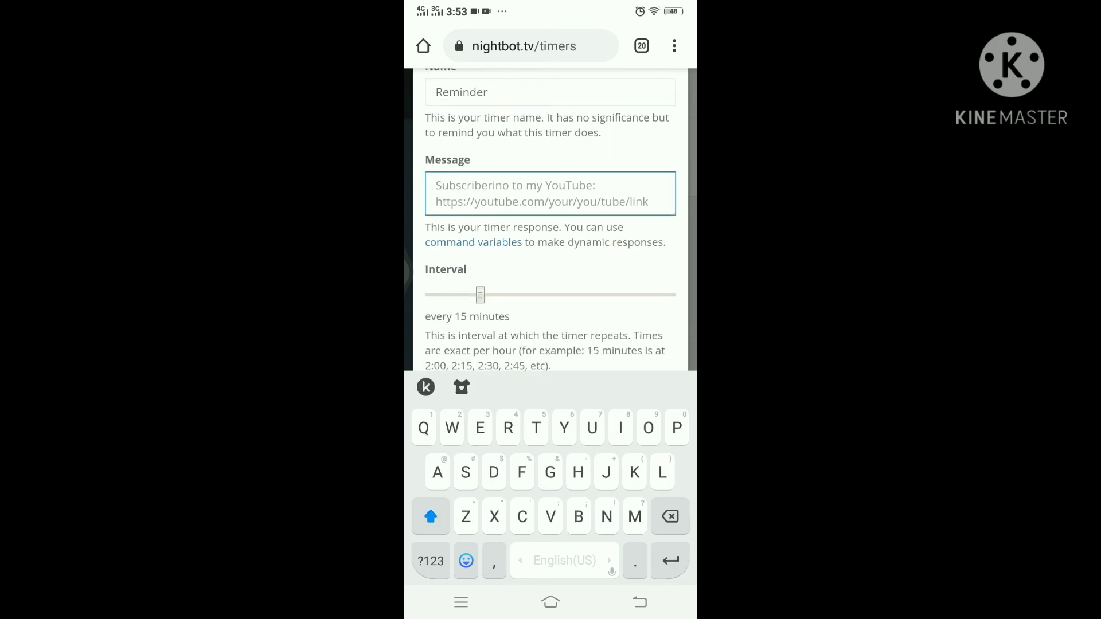
type("Subscr")
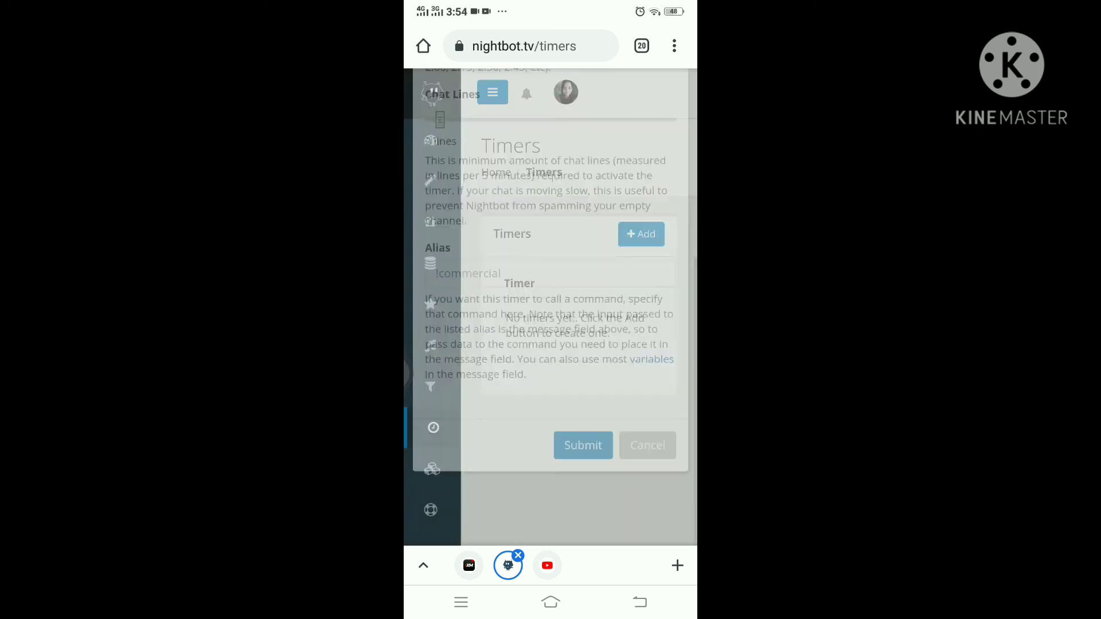
left_click(582, 445)
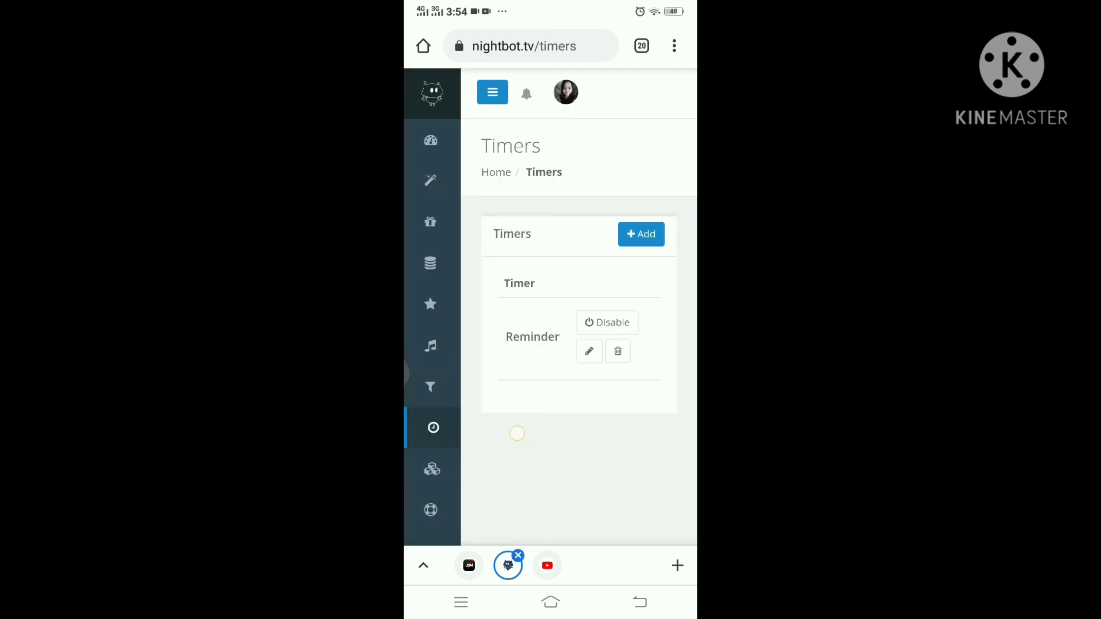
Browse Nightbot's Default commands list under Commands
left_click(431, 181)
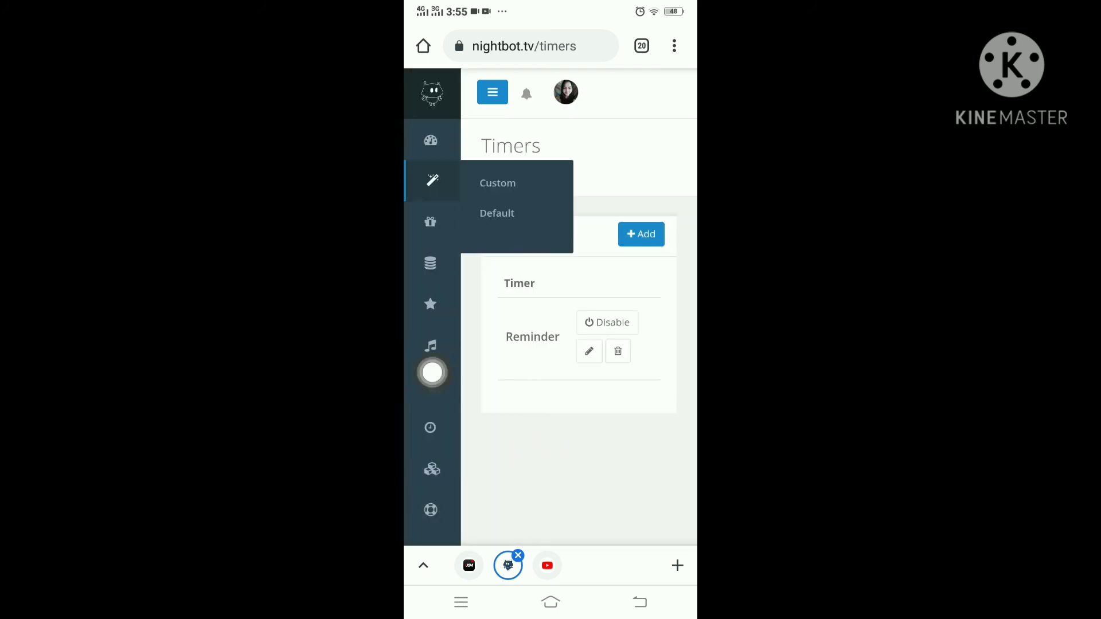
left_click(496, 212)
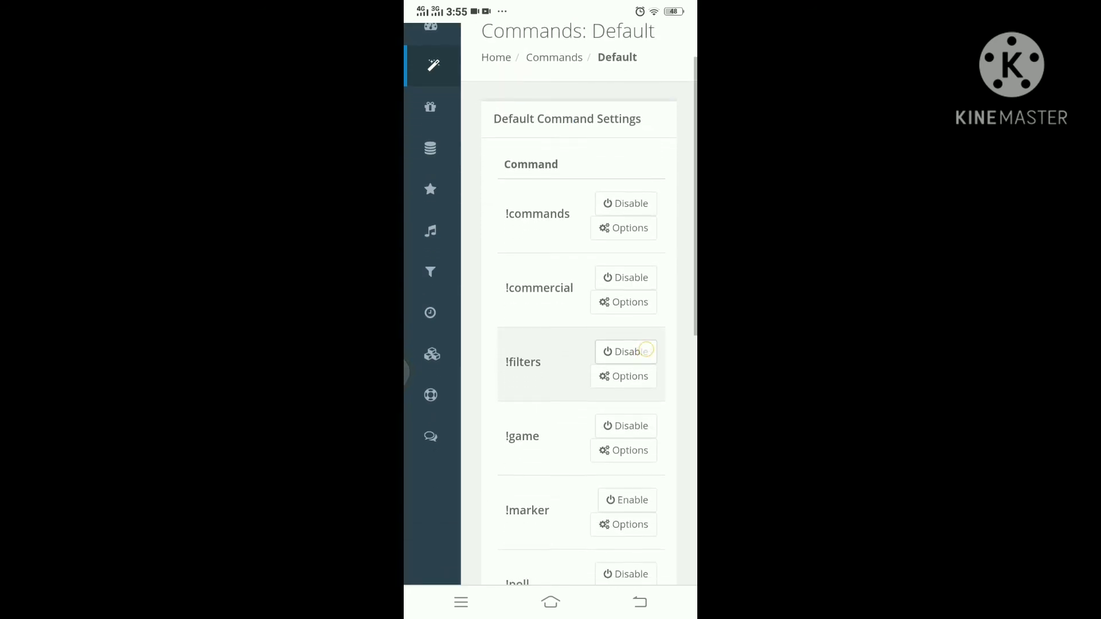
scroll("down", 3)
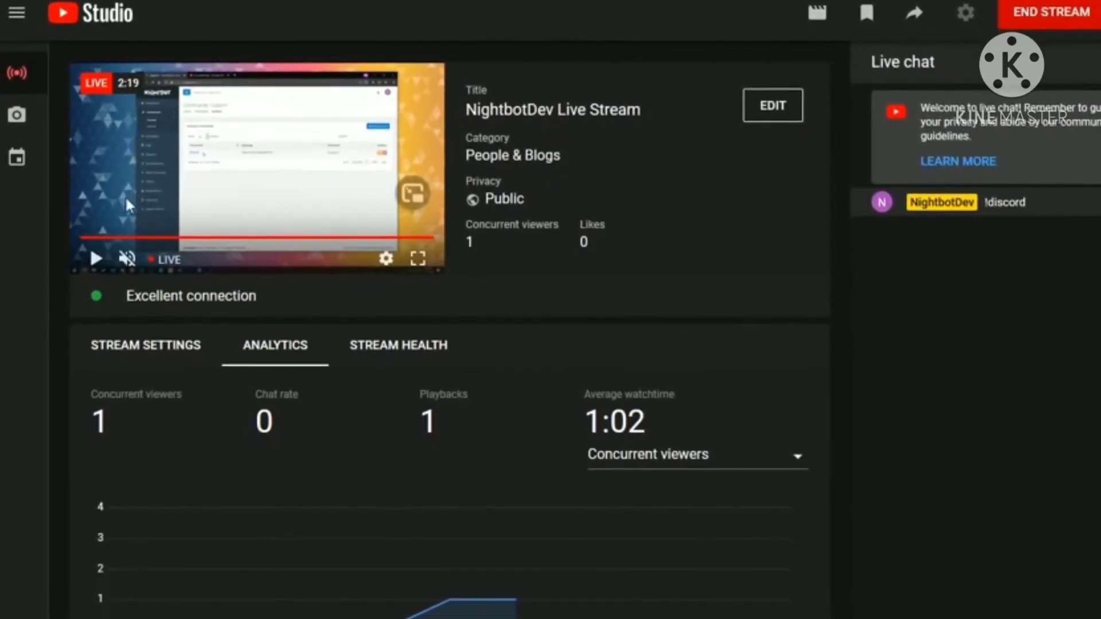
Play the stream preview while the !discord message shows in live chat
left_click(97, 259)
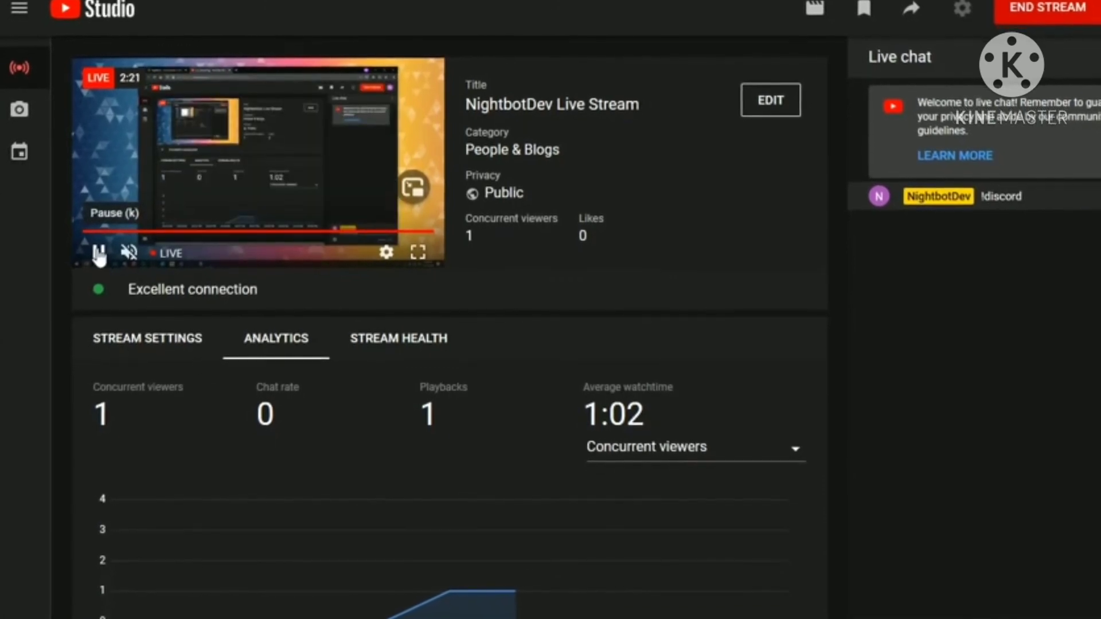